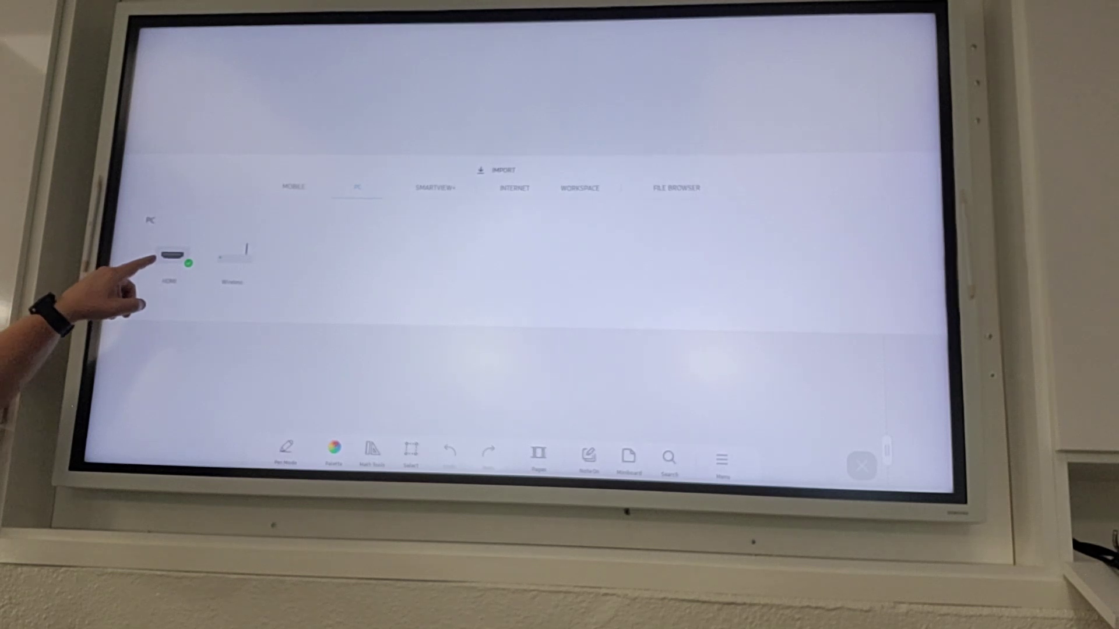
mouse_move(135, 272)
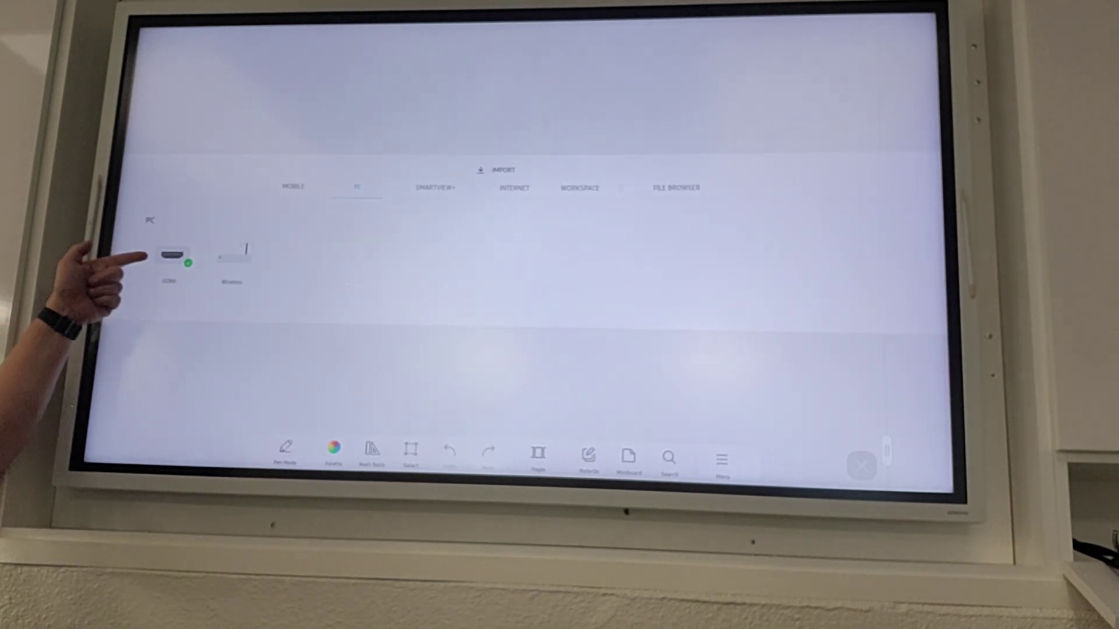